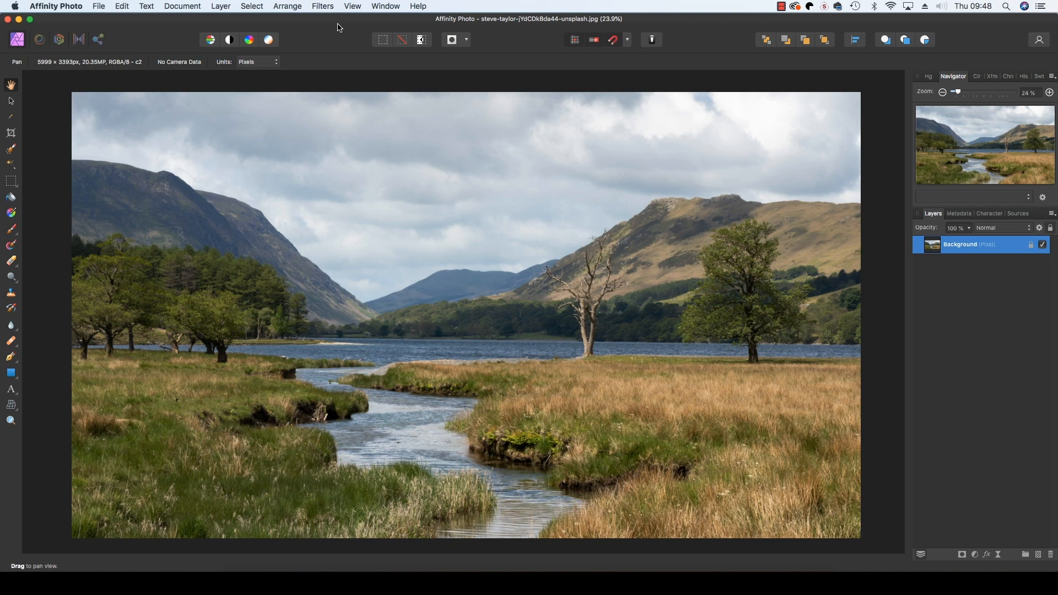
mouse_move(375, 103)
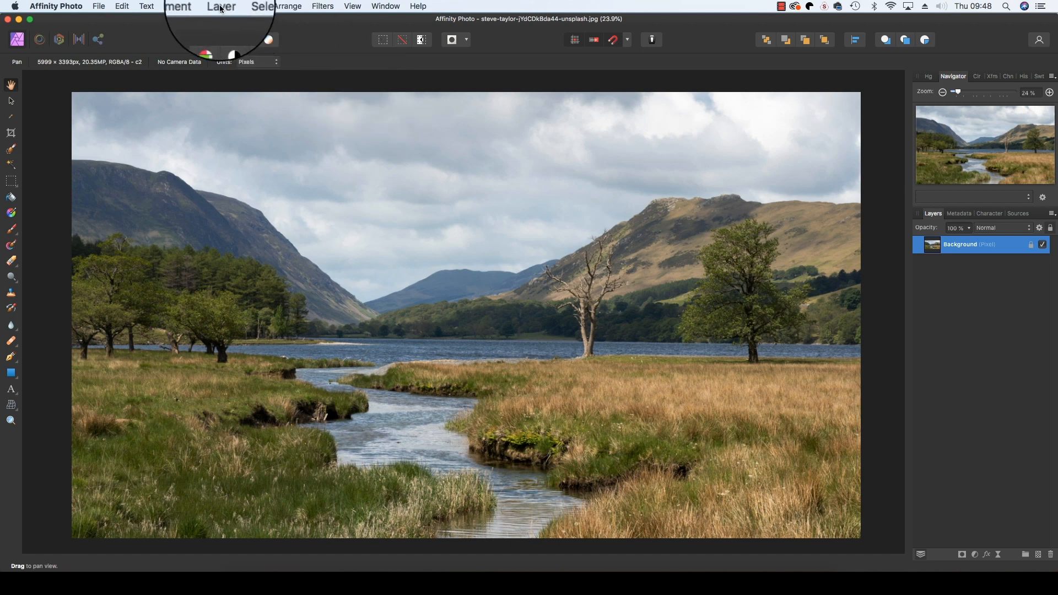
Step: Add a new solid white fill layer above the Background photo
click(221, 7)
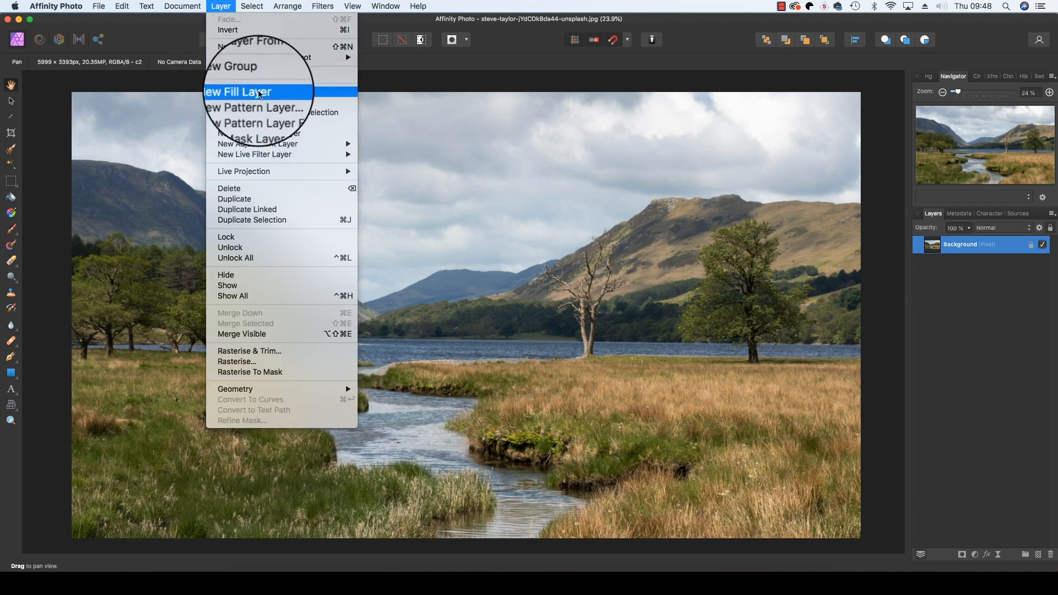
click(248, 91)
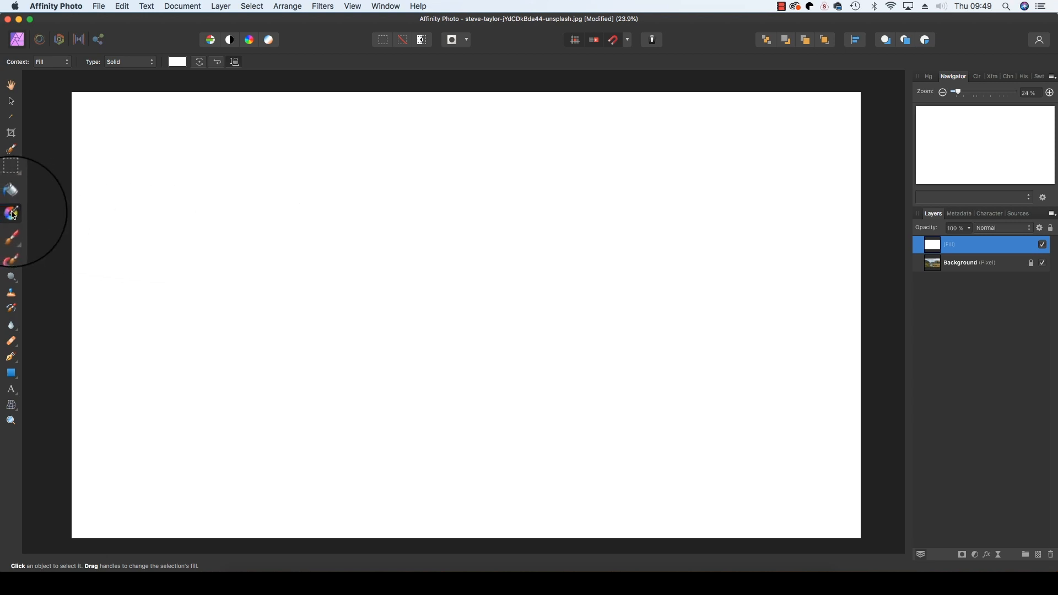
mouse_move(11, 213)
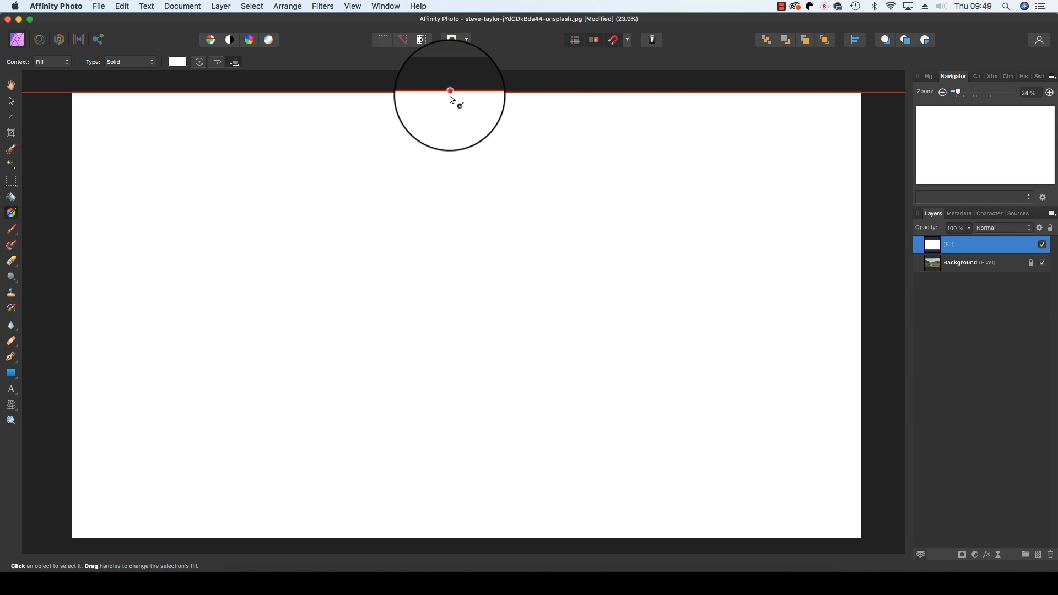
Step: Drag a top-down linear gradient on the fill and reverse it so black sits at top
drag(450, 91, 448, 397)
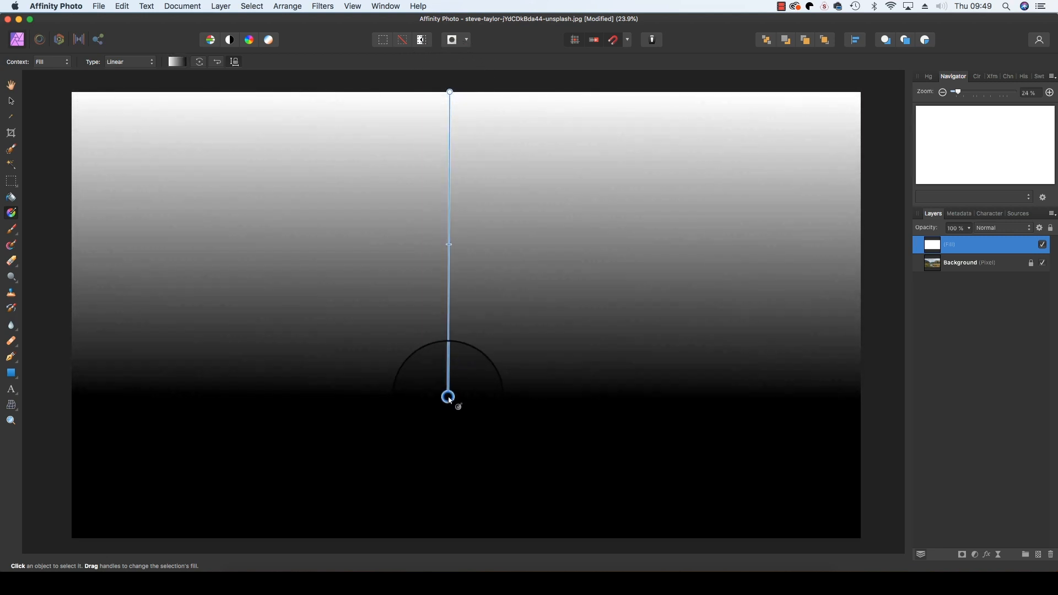
drag(447, 396, 453, 439)
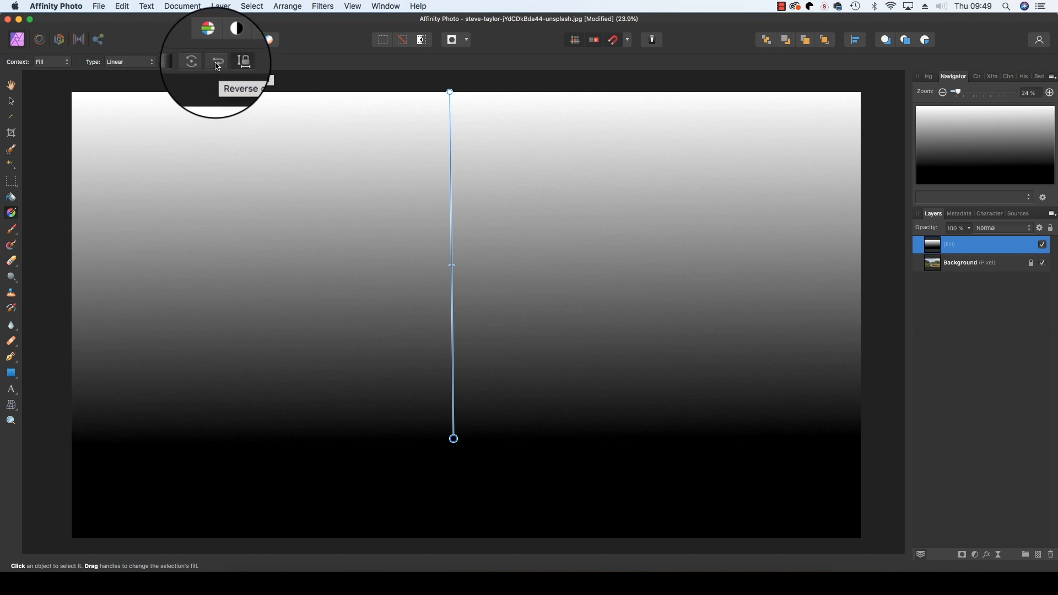
click(215, 61)
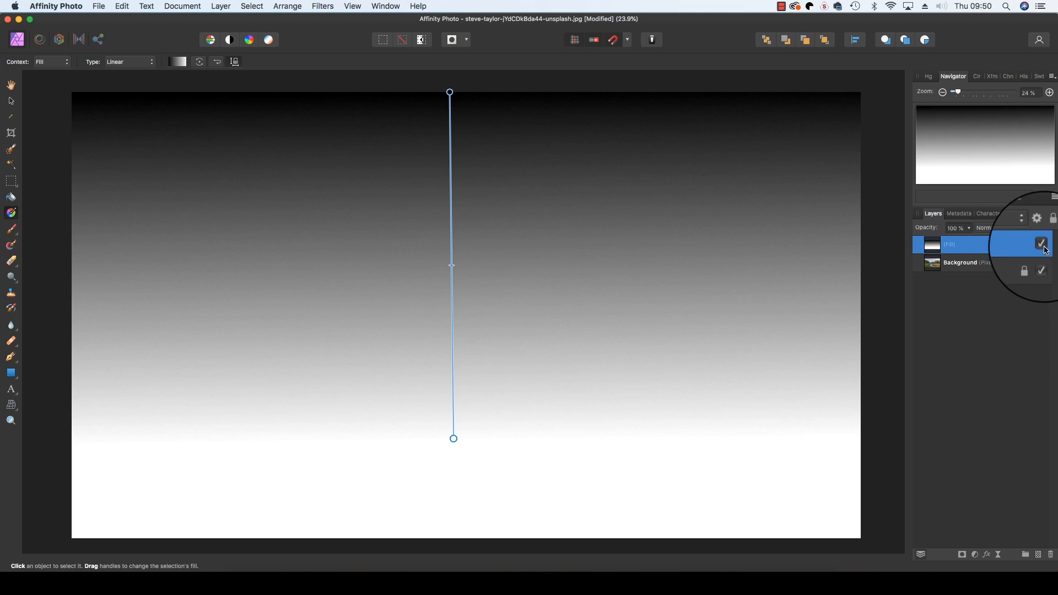
Step: Toggle the gradient layer's visibility to compare, then bring up its blend mode list
click(1041, 244)
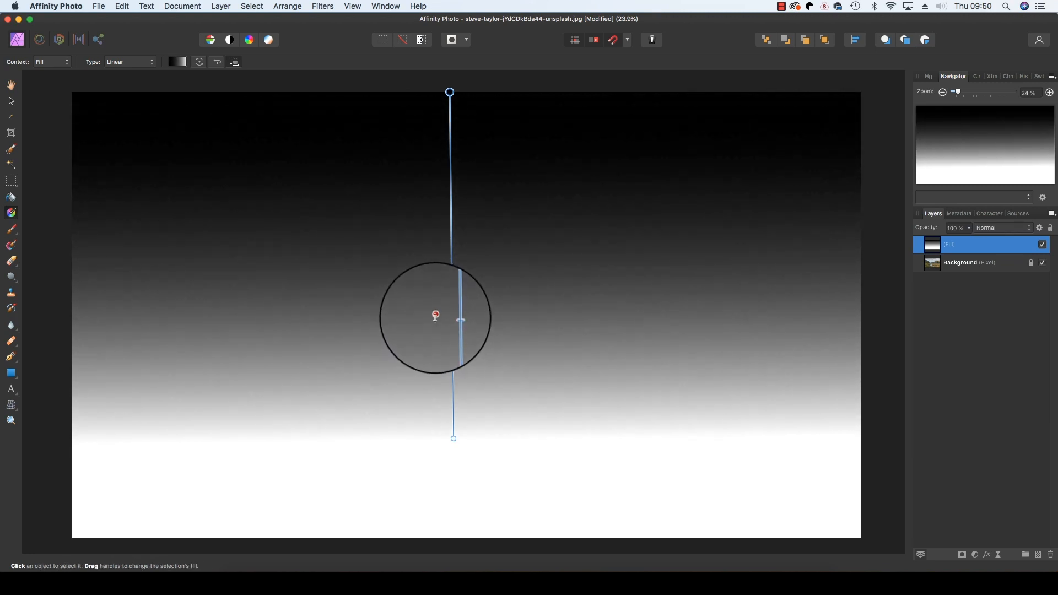
click(1042, 244)
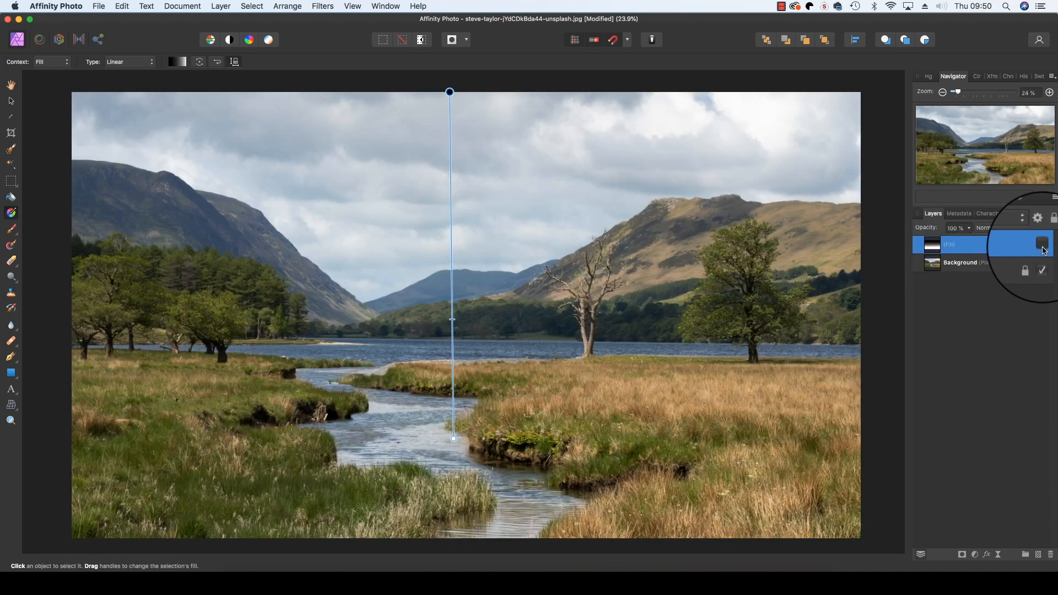
click(1041, 243)
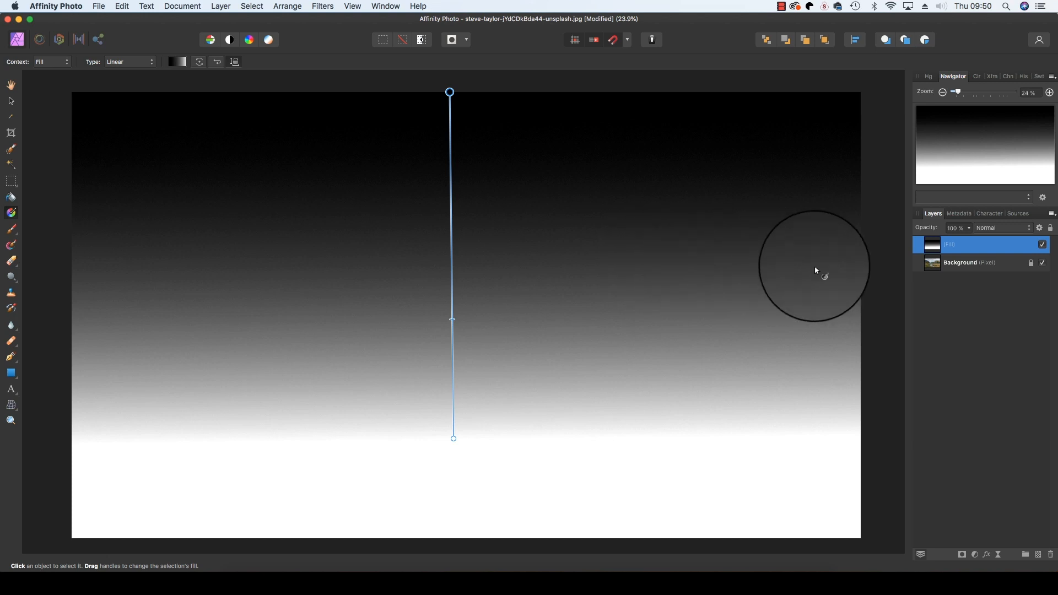
click(1003, 227)
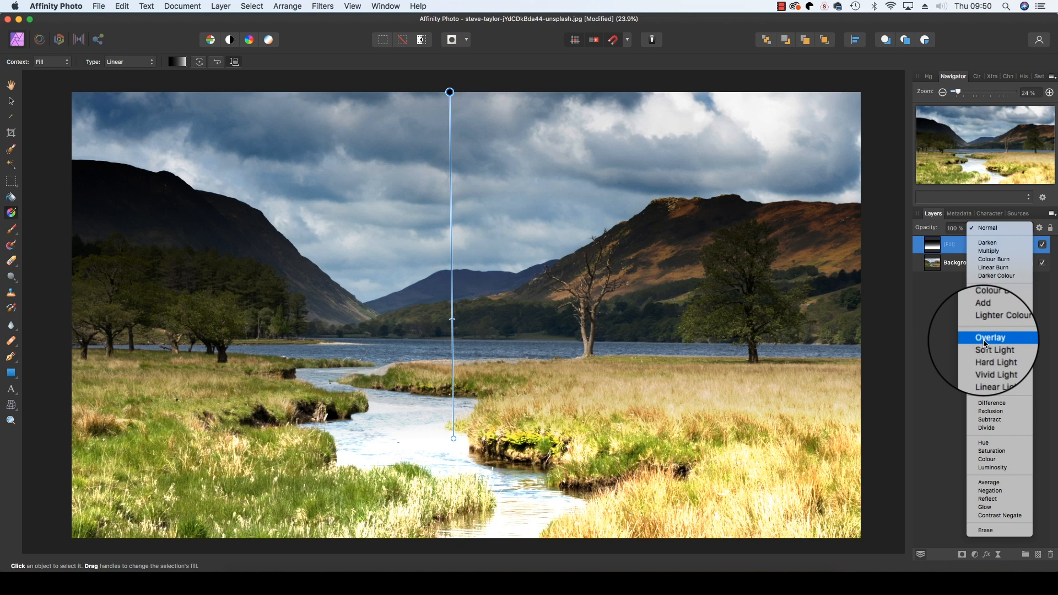
Step: Set the gradient fill layer's blend mode to Overlay
click(990, 338)
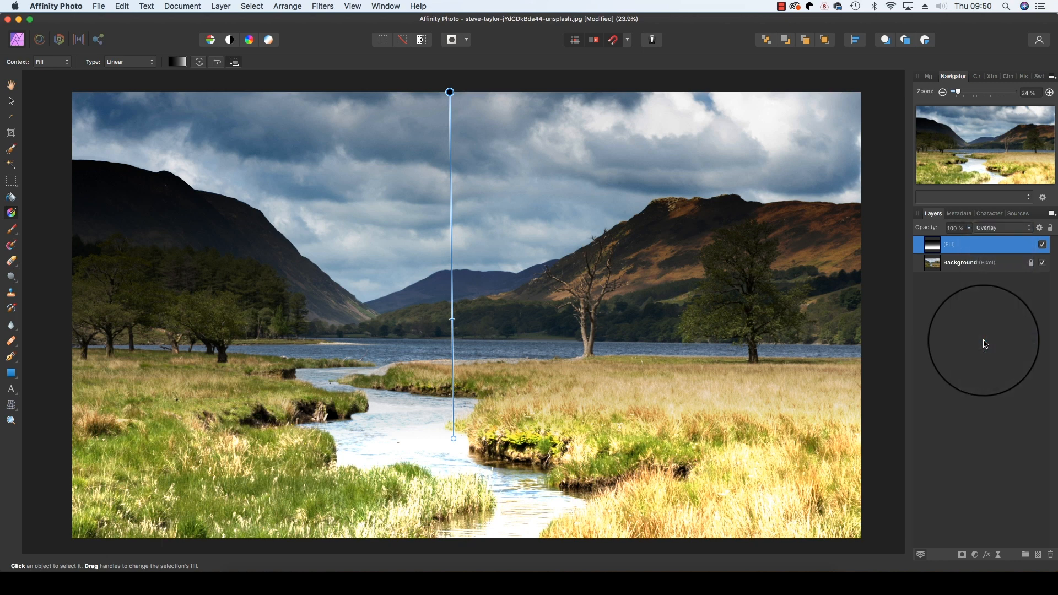
mouse_move(566, 376)
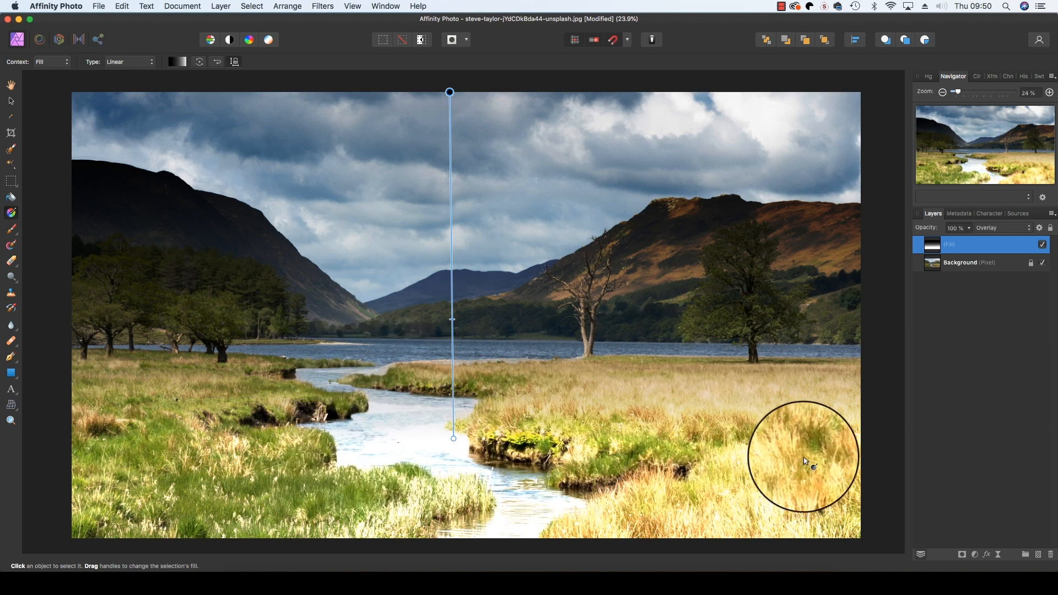
mouse_move(962, 538)
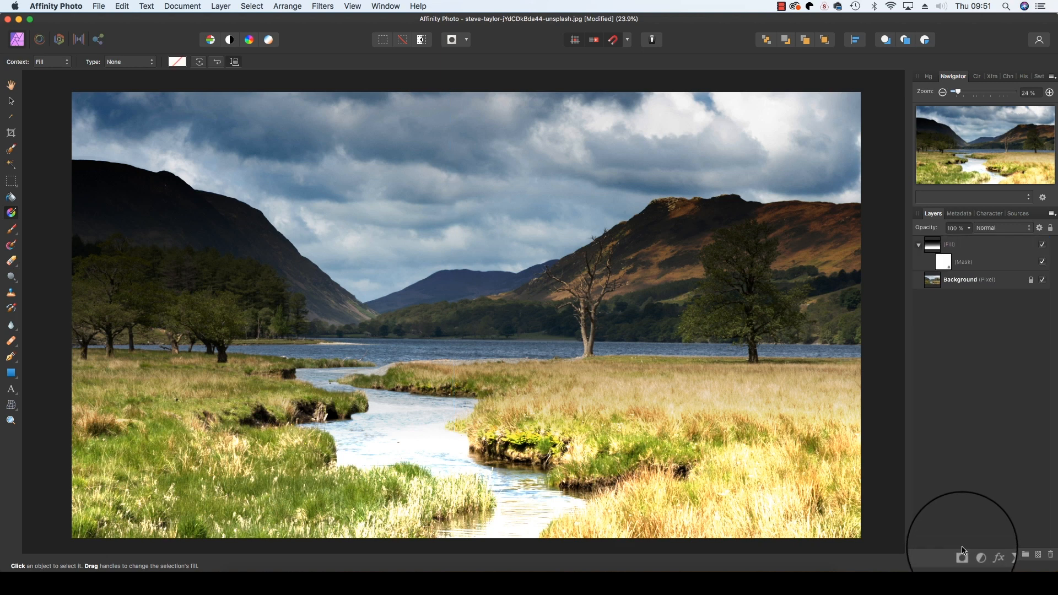
Step: Paint black on the gradient layer's mask over the grassy foreground
click(945, 261)
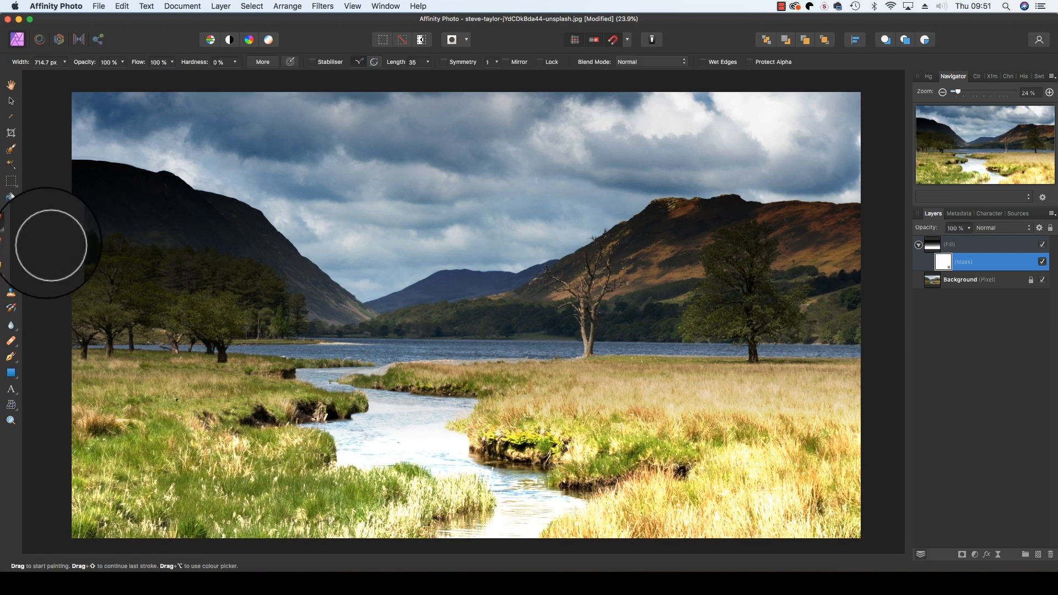
mouse_move(233, 380)
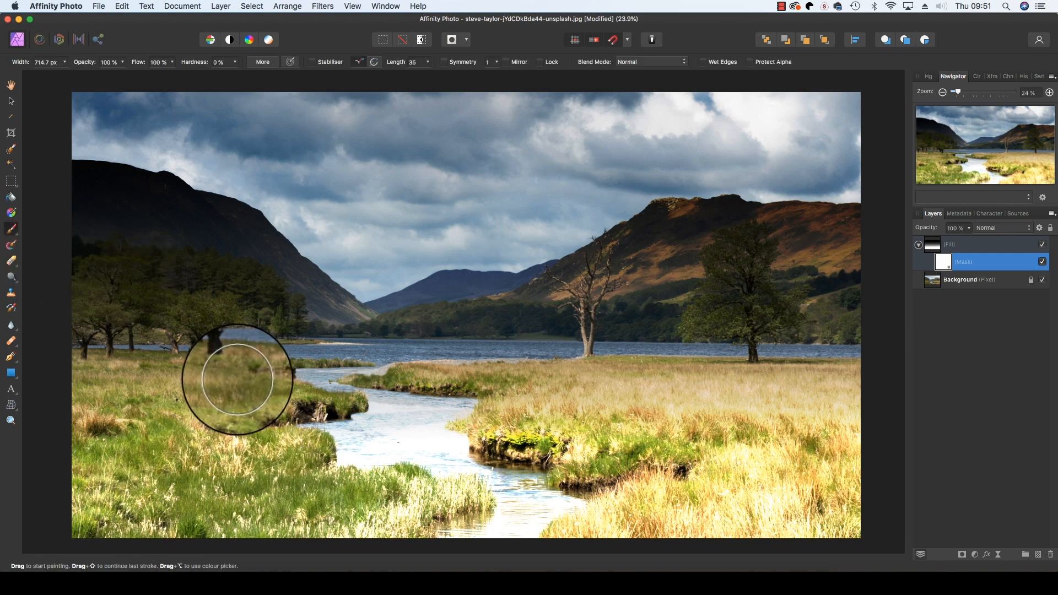
mouse_move(216, 165)
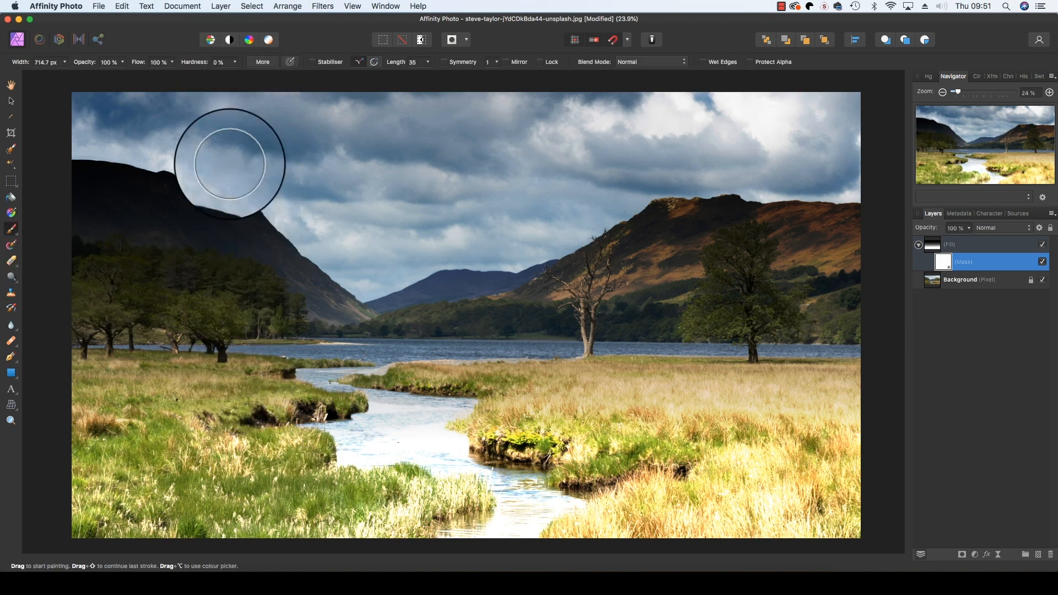
drag(229, 162, 681, 530)
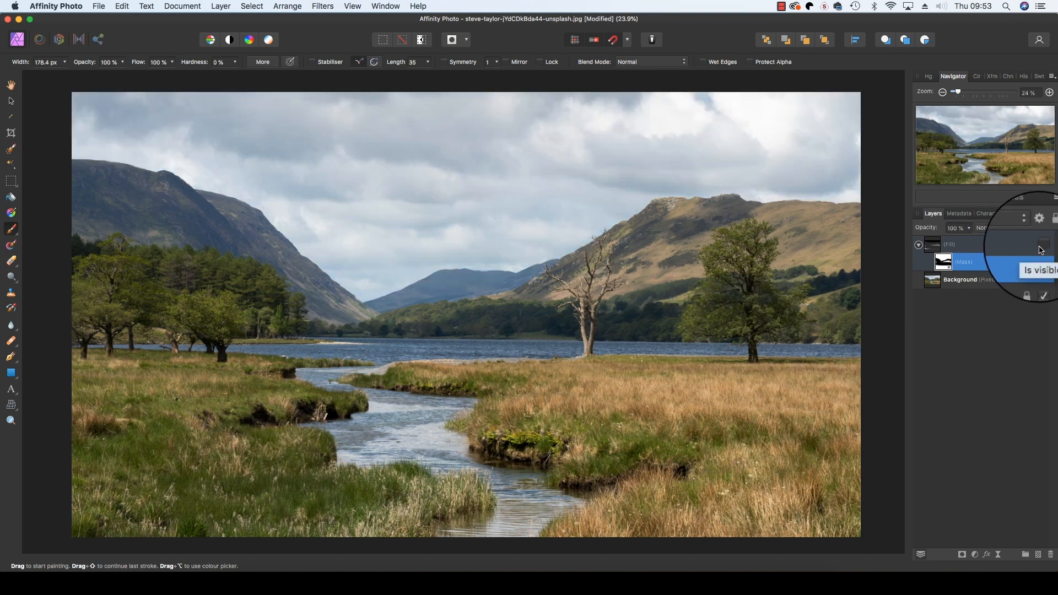
Step: Make the masked gradient fill layer visible again
click(1042, 244)
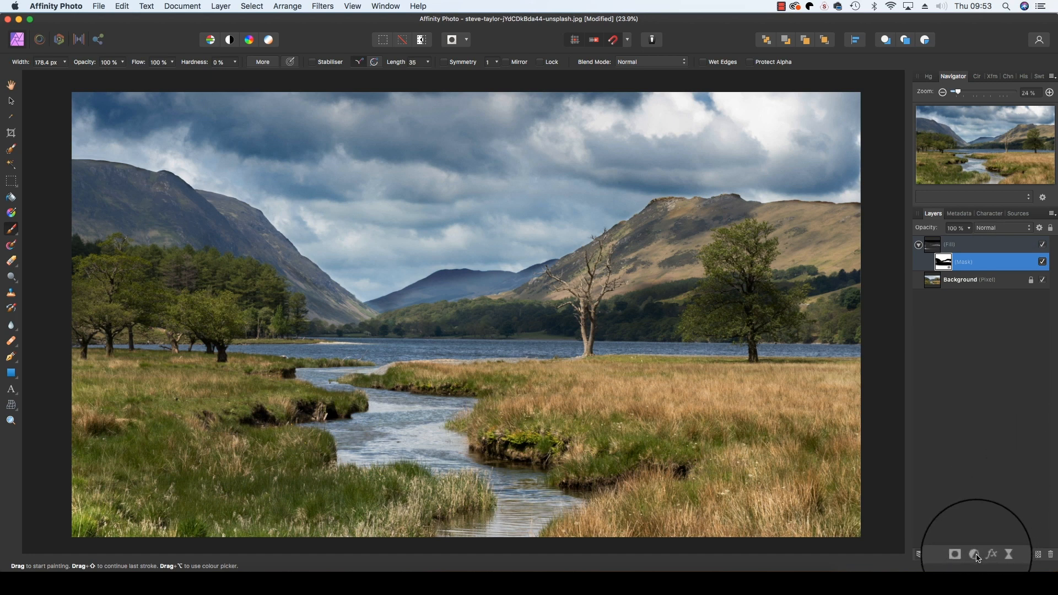
Step: Add a Brightness and Contrast adjustment layer with contrast at 18%
click(973, 554)
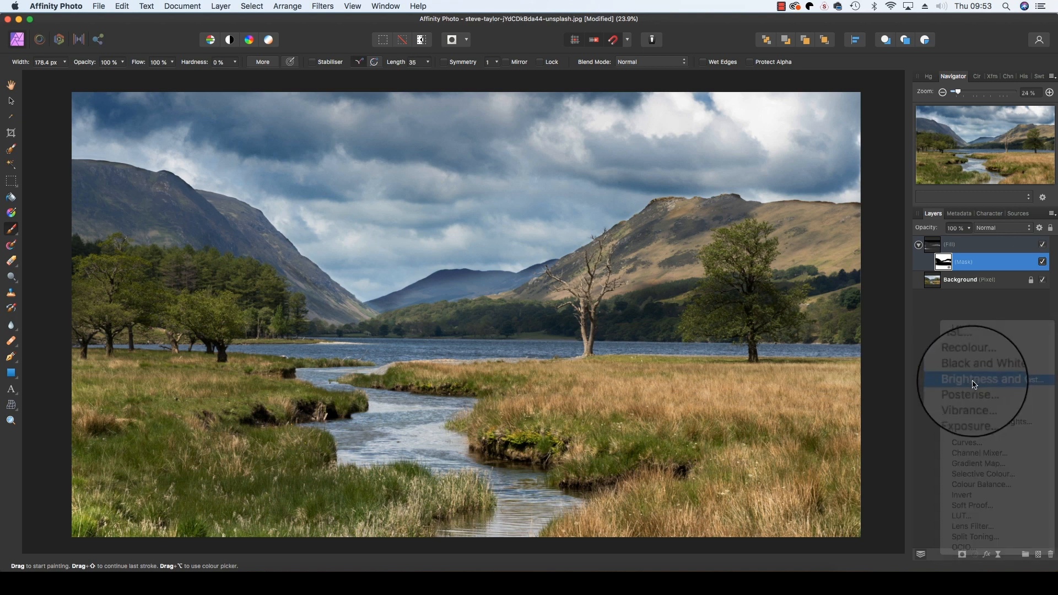
click(984, 379)
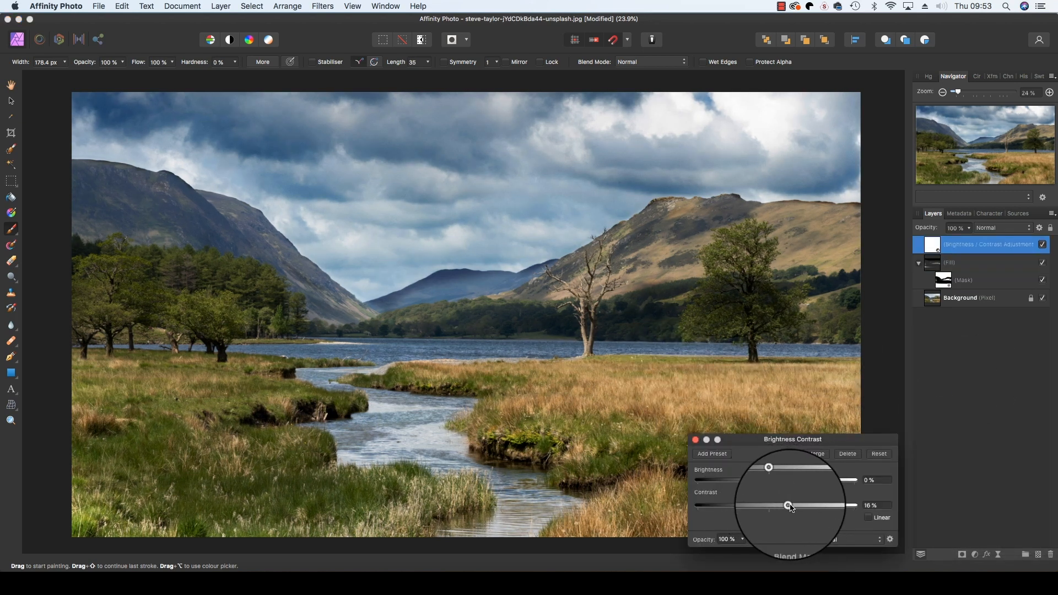
click(974, 555)
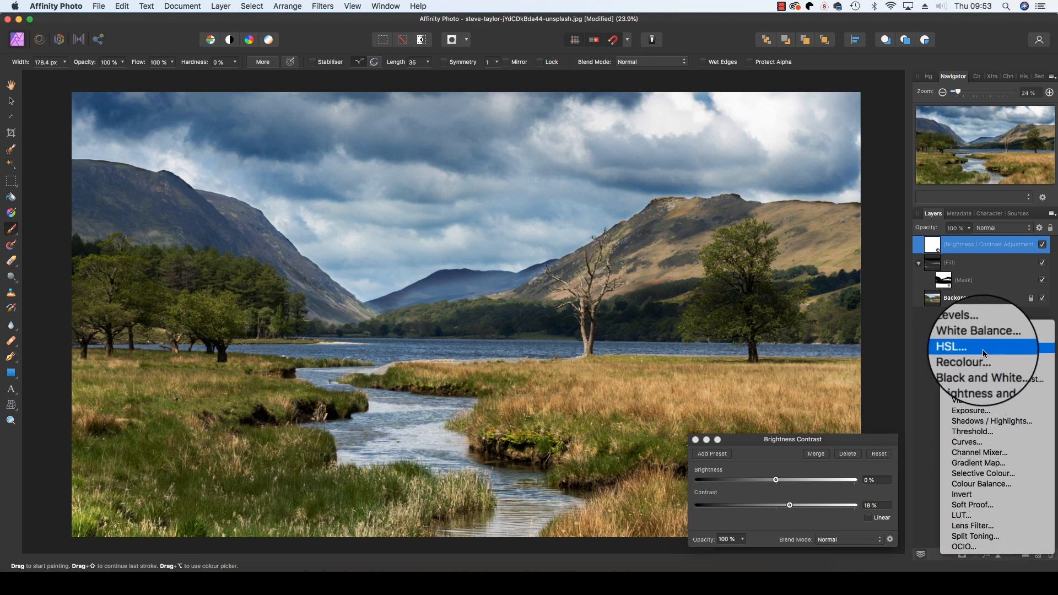
Step: Add an HSL Shift adjustment layer on top and re-enable the edits after comparing
click(950, 347)
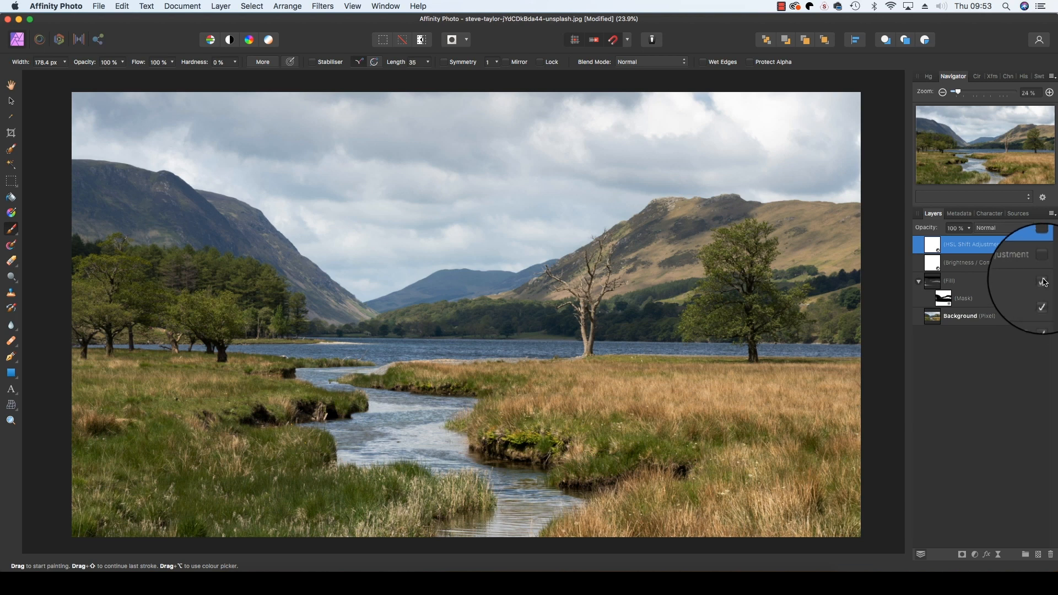
click(1040, 244)
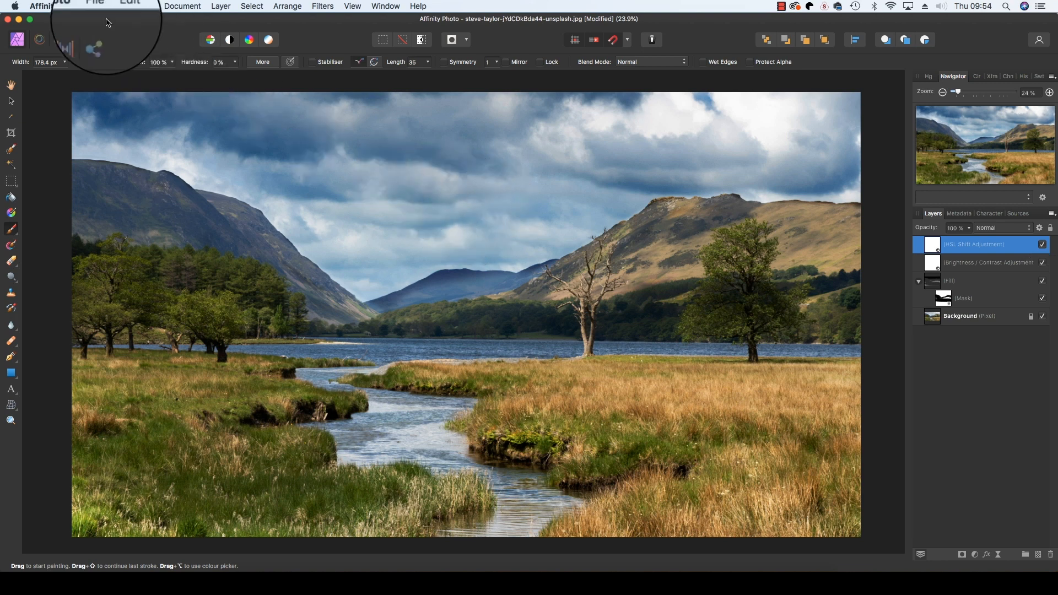
Step: Bring up the export settings with JPEG at Best quality for the whole document
click(97, 6)
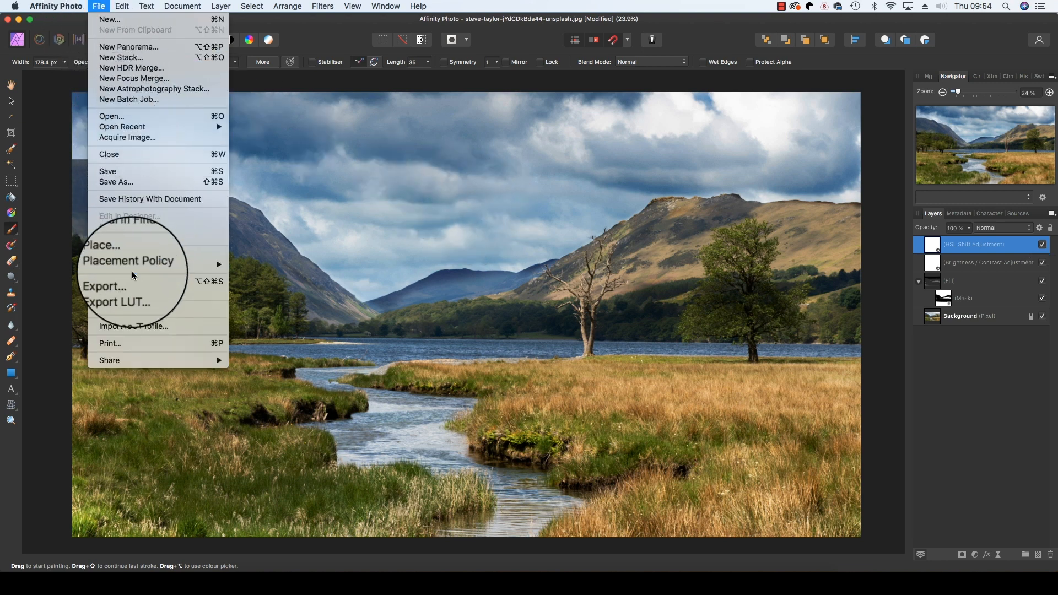
click(104, 286)
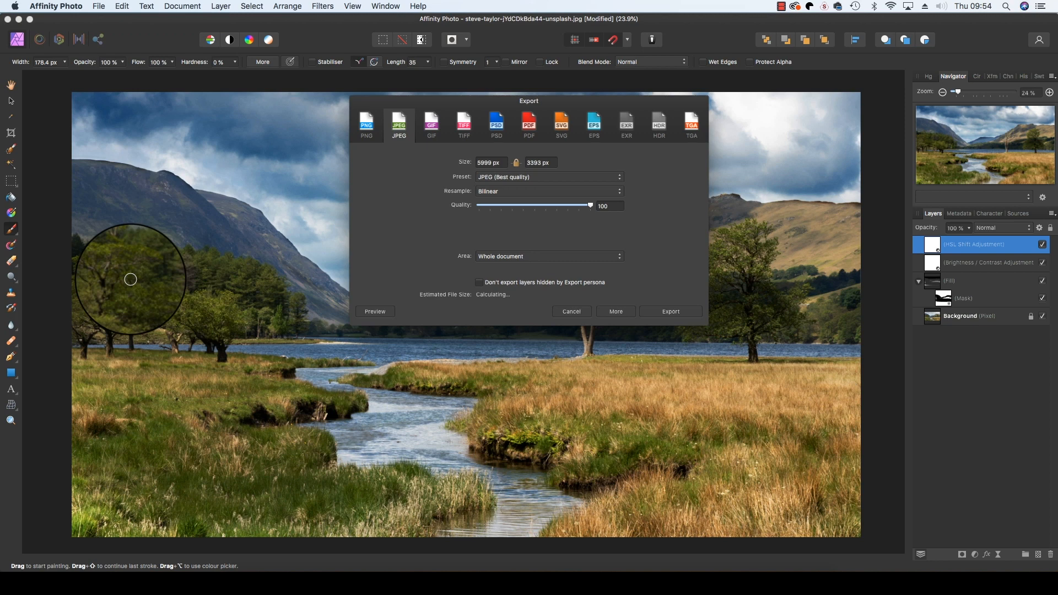